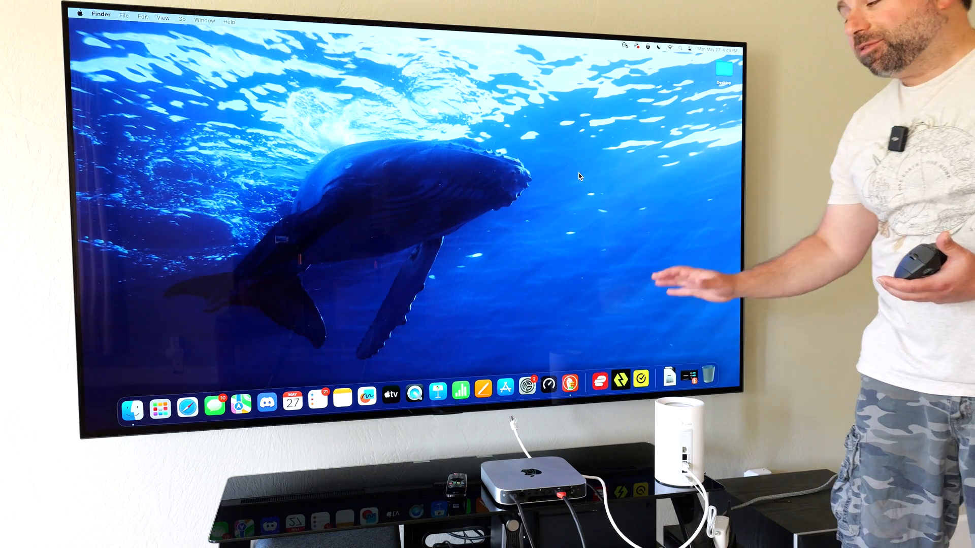
mouse_move(549, 386)
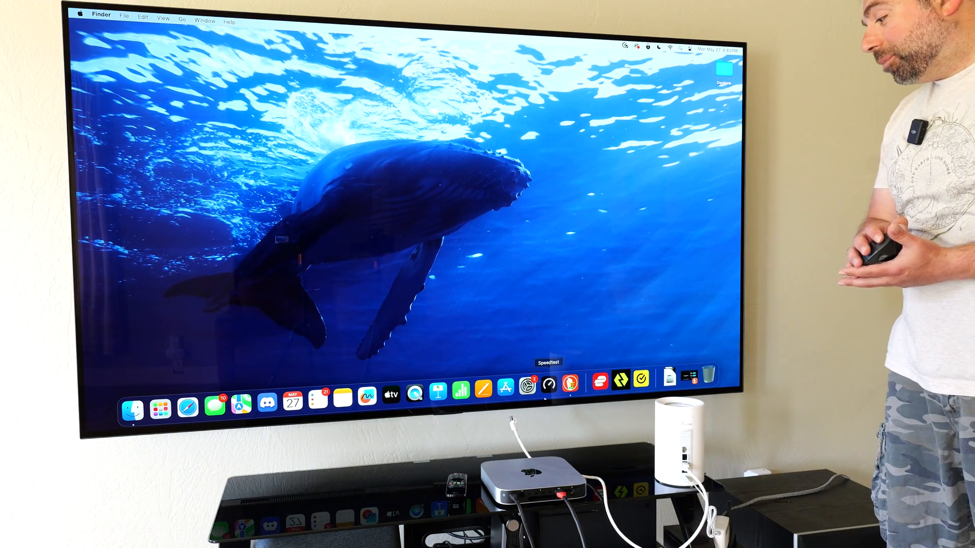
Launch Speedtest from the Dock and wait at the GO screen.
left_click(548, 388)
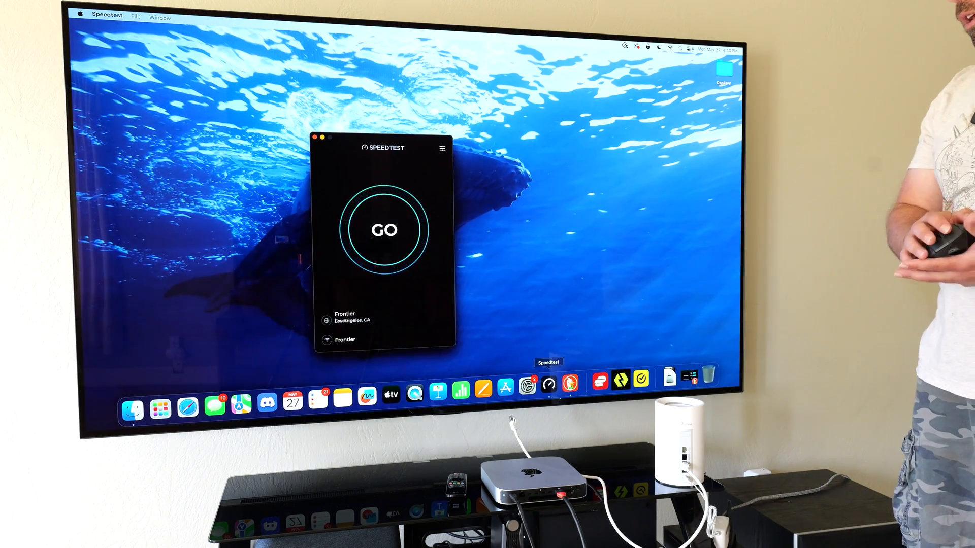
left_click(385, 230)
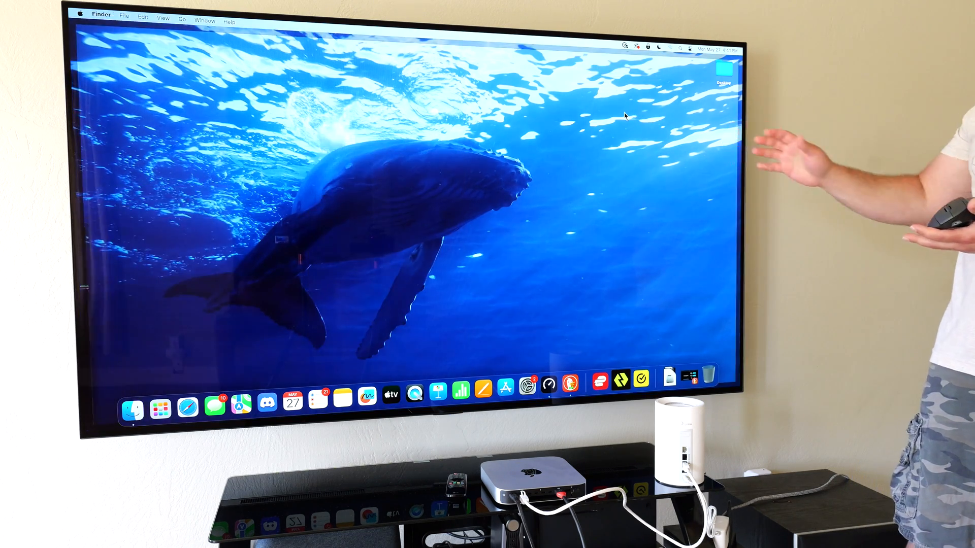
mouse_move(570, 384)
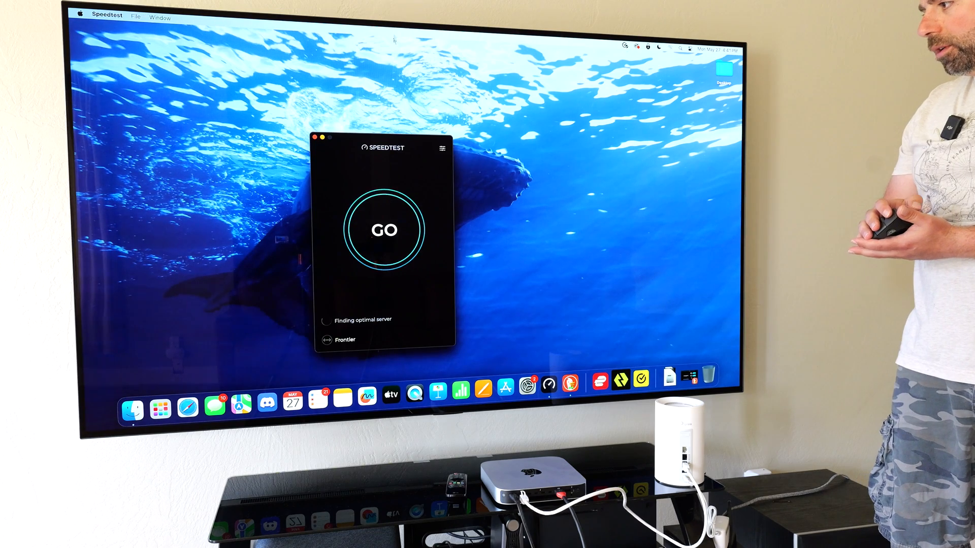
Run a test against Misaka Network, measuring 3313 Mbps down and 1297 Mbps up.
left_click(384, 229)
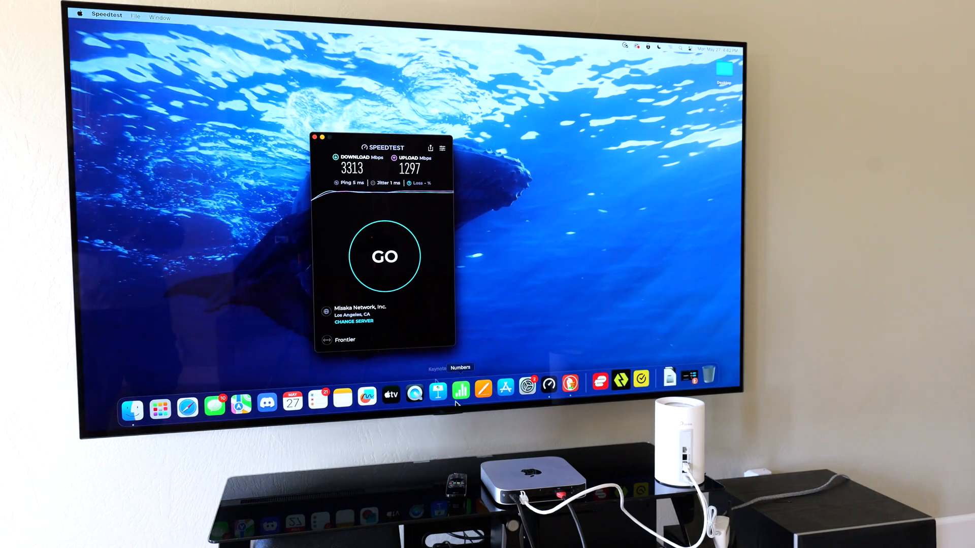
Start another test, then quit Speedtest mid-run from the Speedtest menu.
left_click(384, 256)
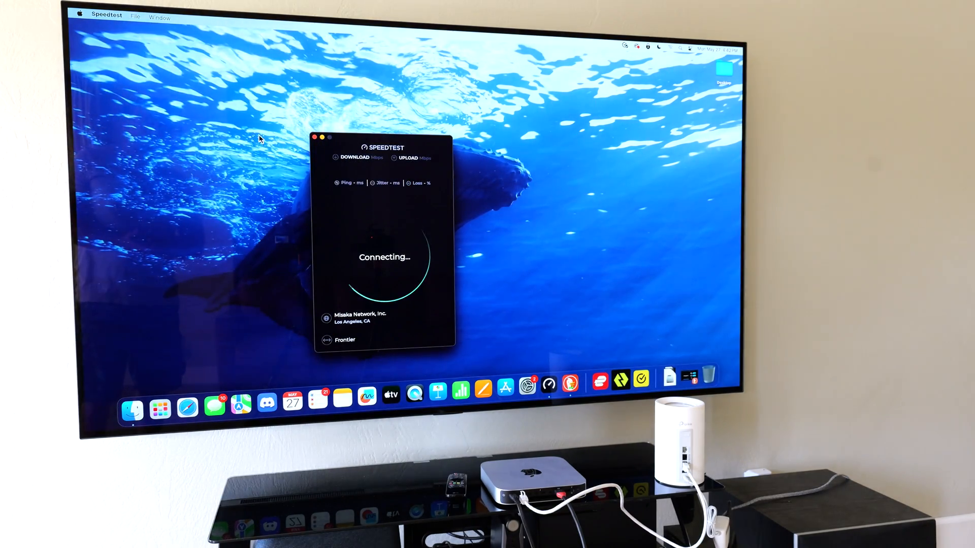
left_click(106, 15)
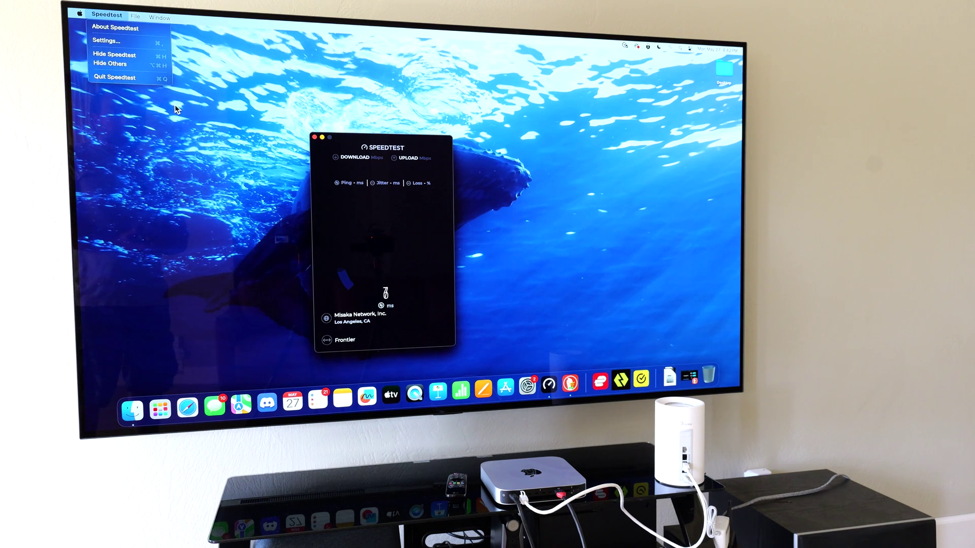
left_click(114, 54)
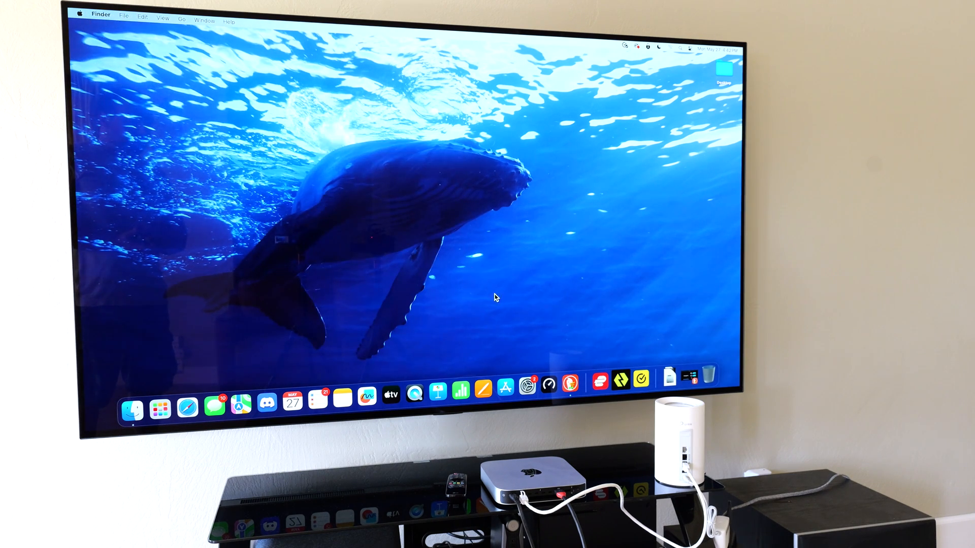
Relaunch Speedtest from the Dock and start a test on the GSL Networks server.
left_click(549, 387)
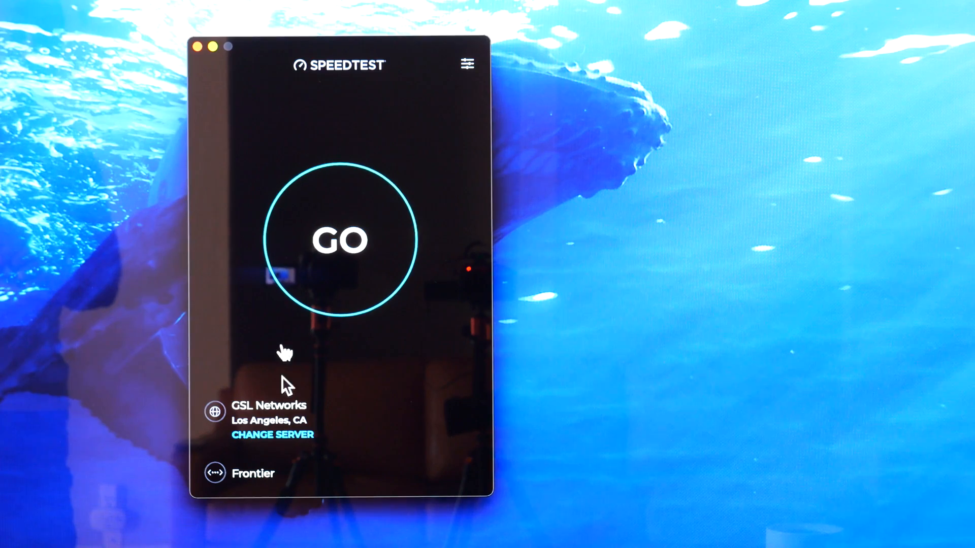
left_click(339, 241)
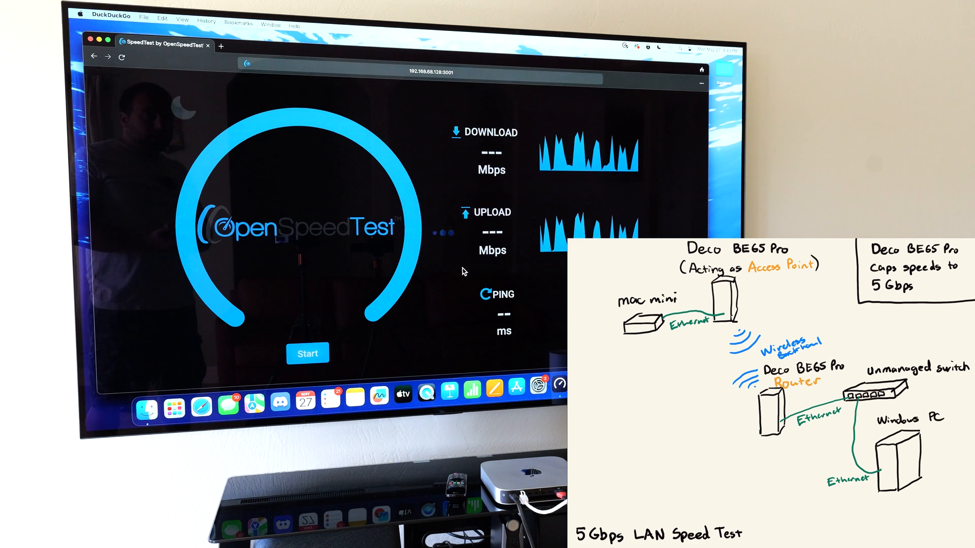
Start the local OpenSpeedTest LAN run, which begins reporting a 3 ms ping.
left_click(306, 354)
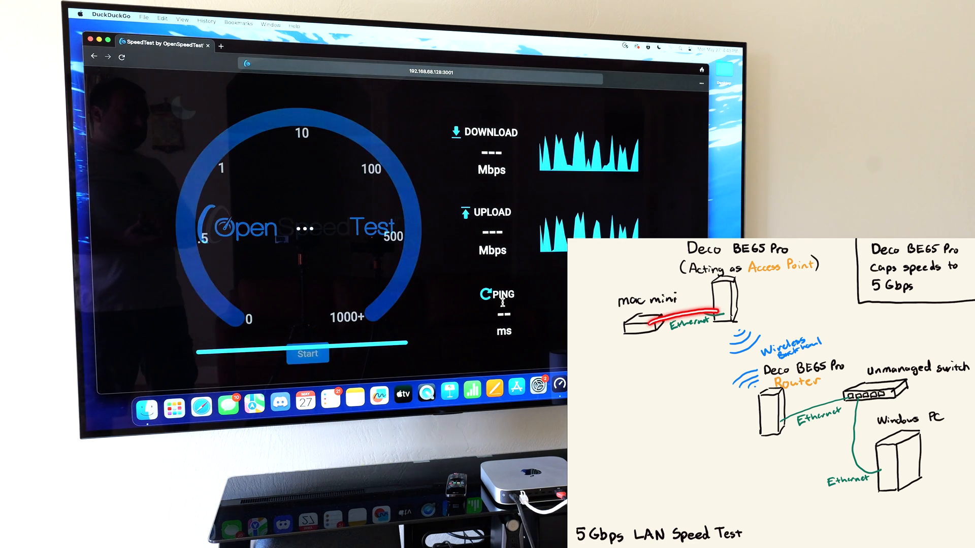
left_click(308, 354)
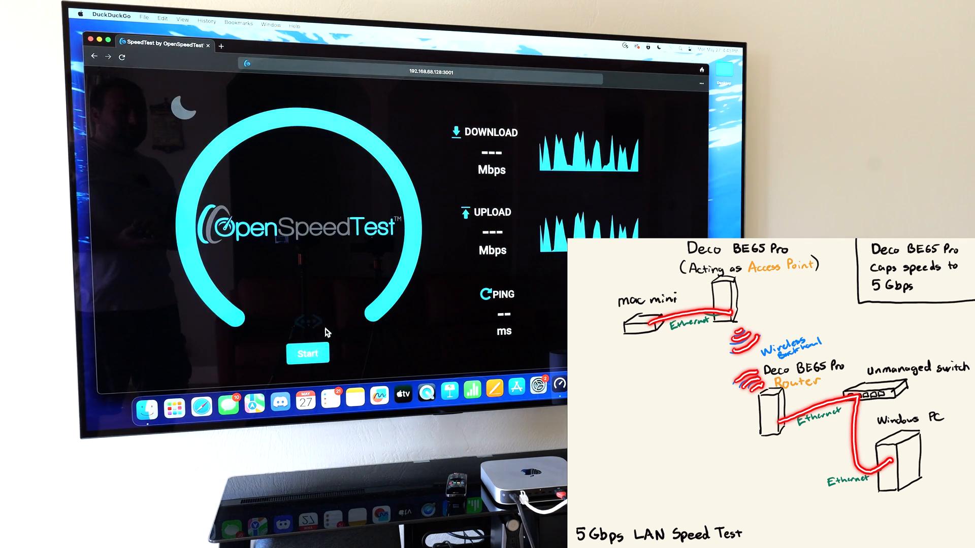
left_click(307, 353)
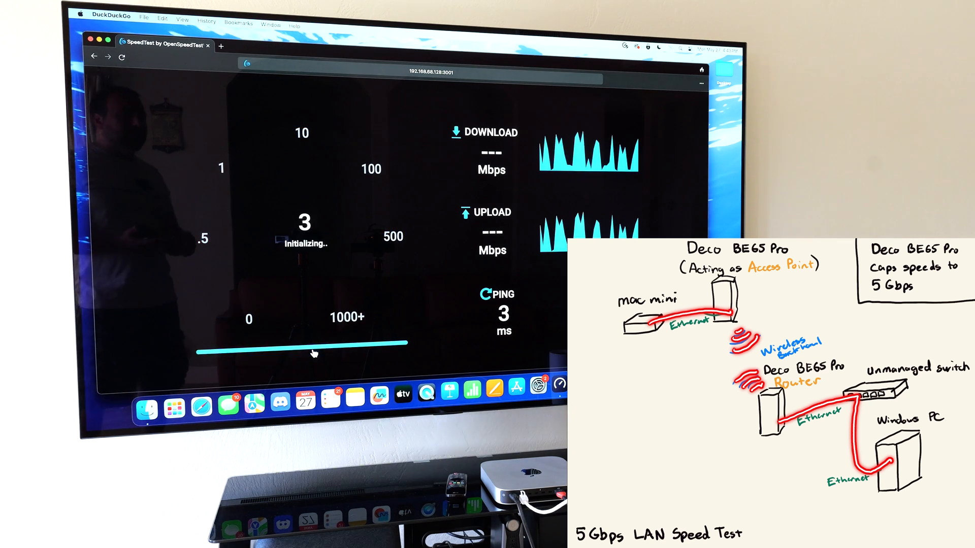